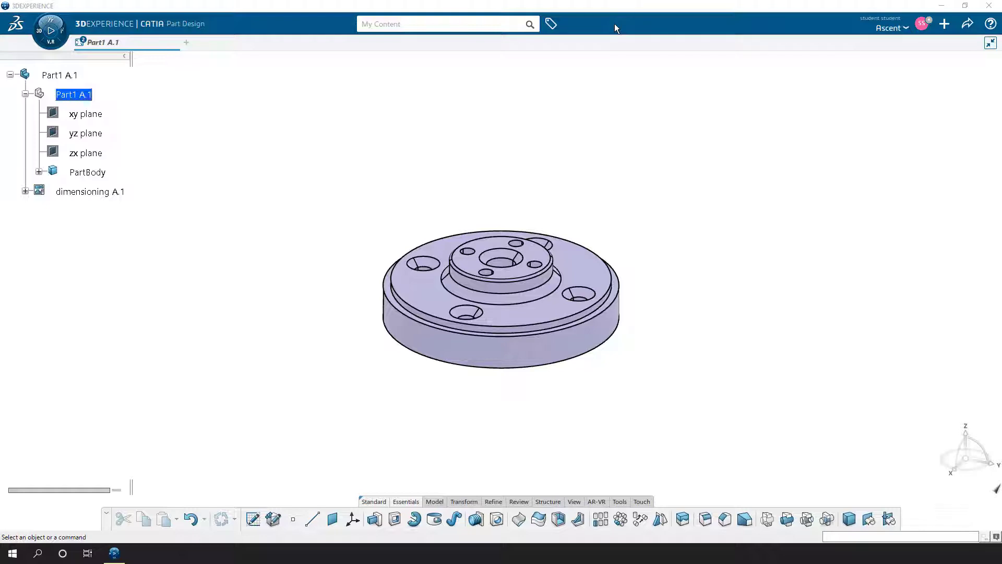
mouse_move(572, 78)
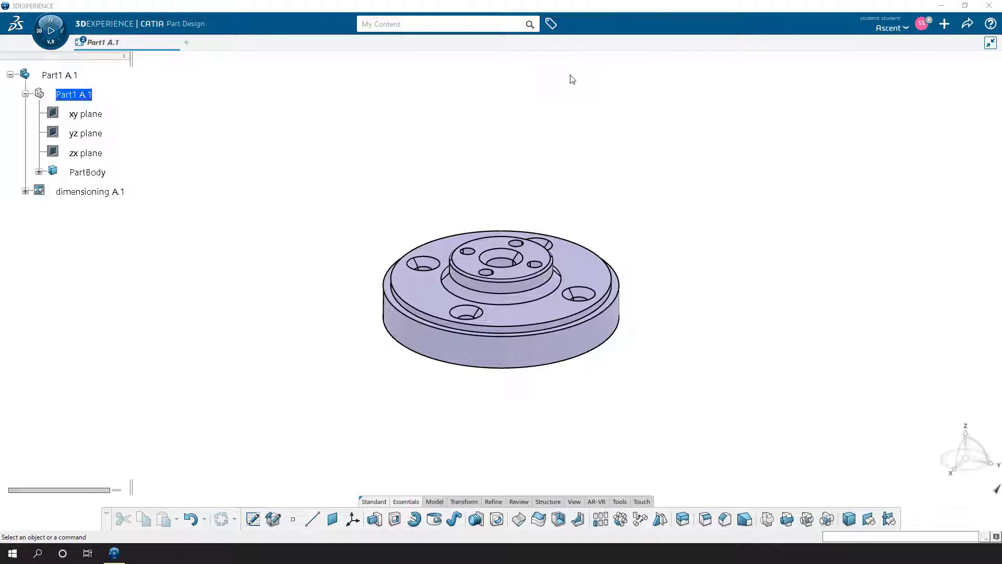
mouse_move(372, 121)
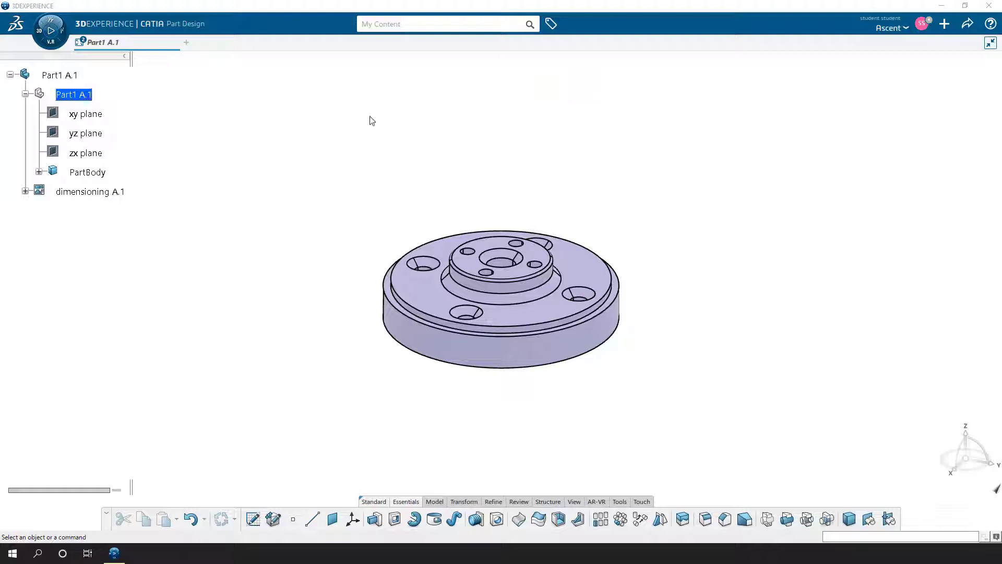
mouse_move(248, 153)
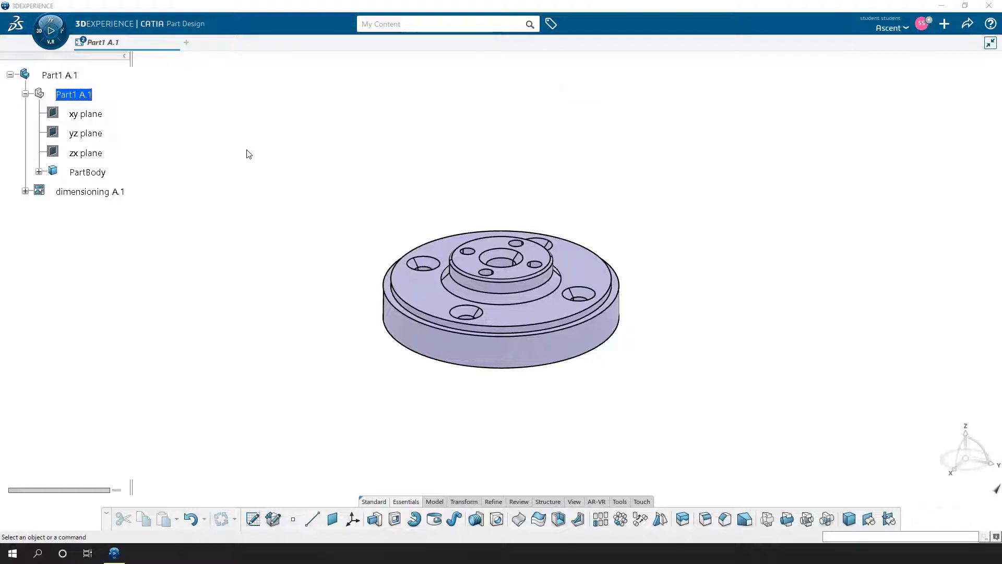
mouse_move(217, 140)
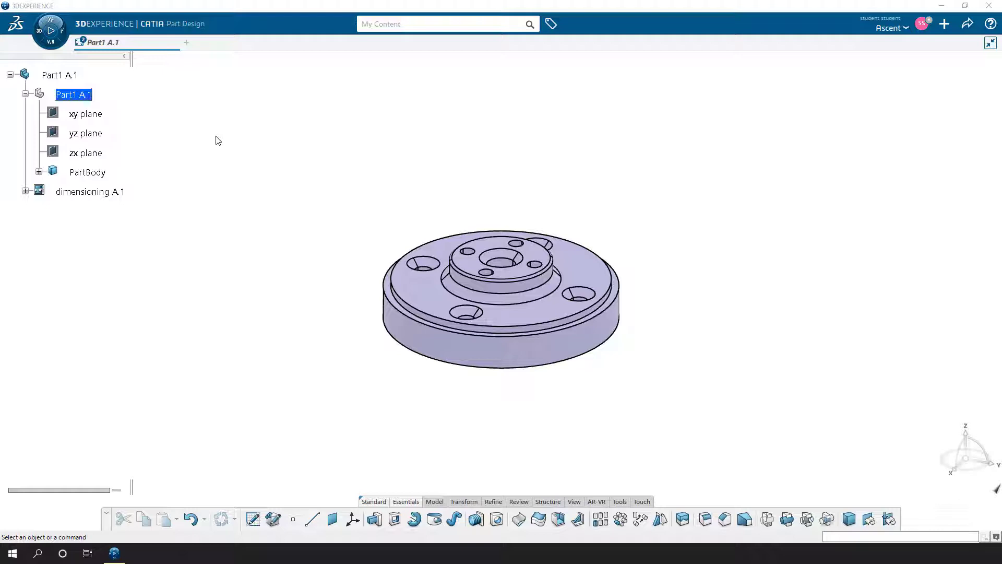
mouse_move(216, 143)
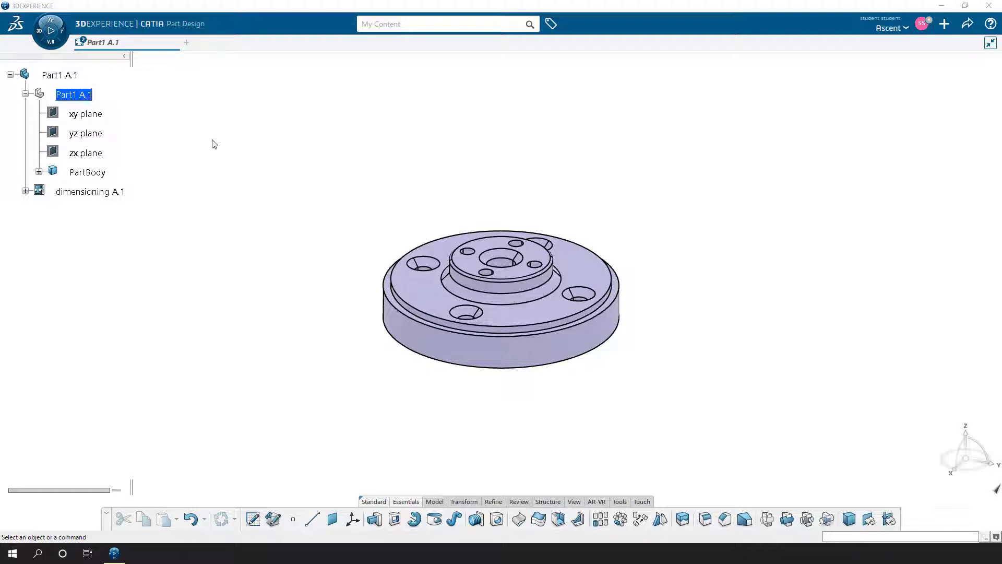
mouse_move(399, 203)
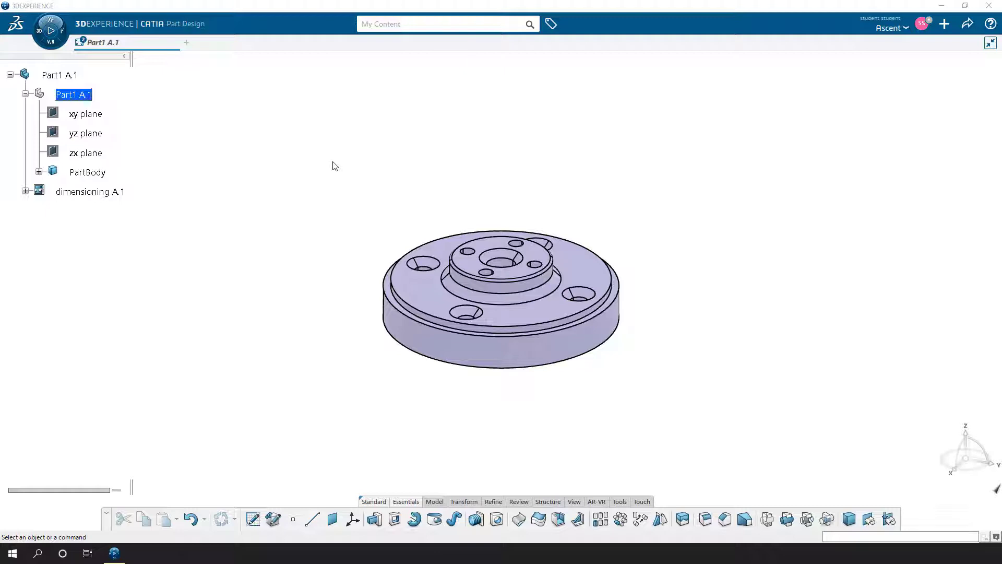
mouse_move(355, 177)
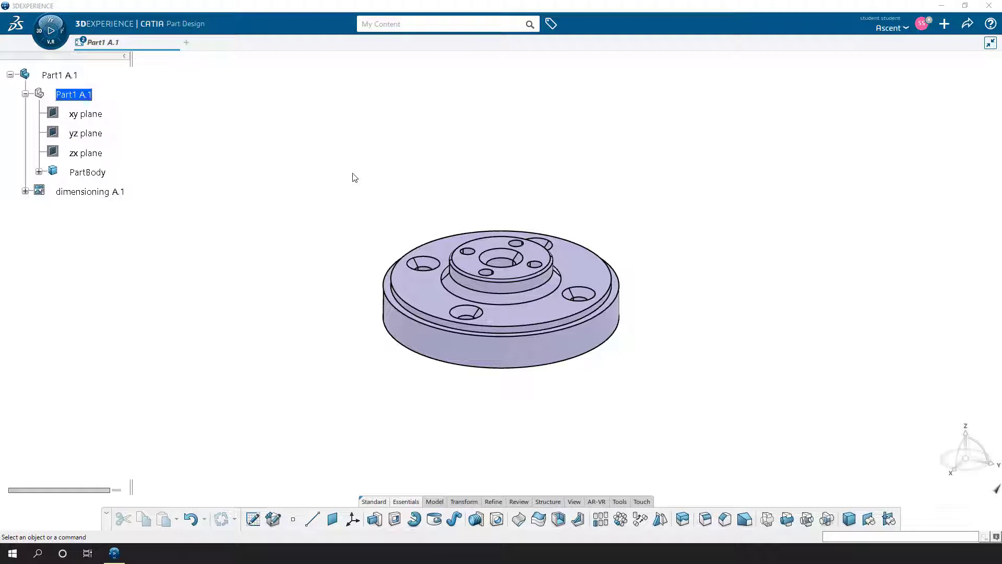
mouse_move(356, 180)
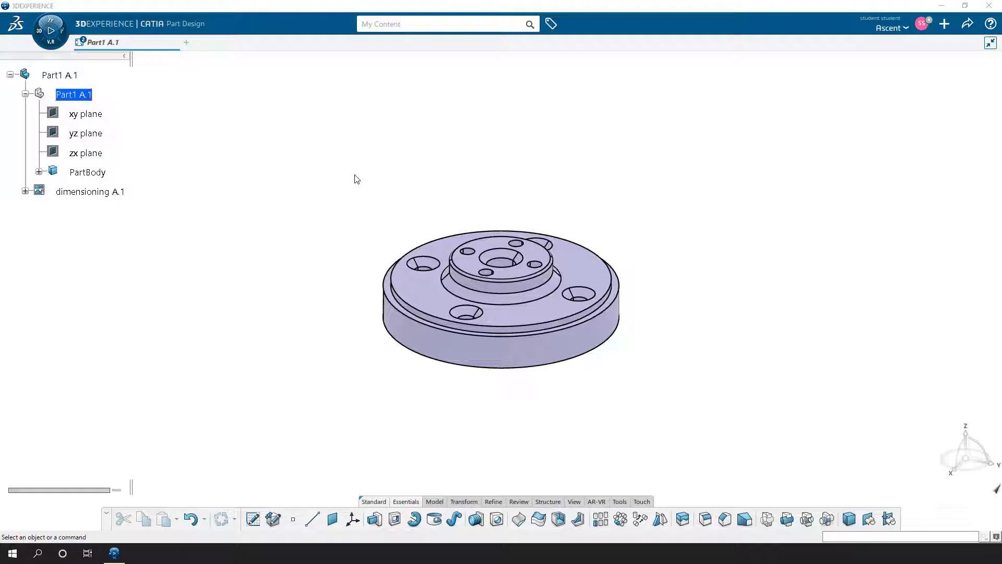
mouse_move(145, 120)
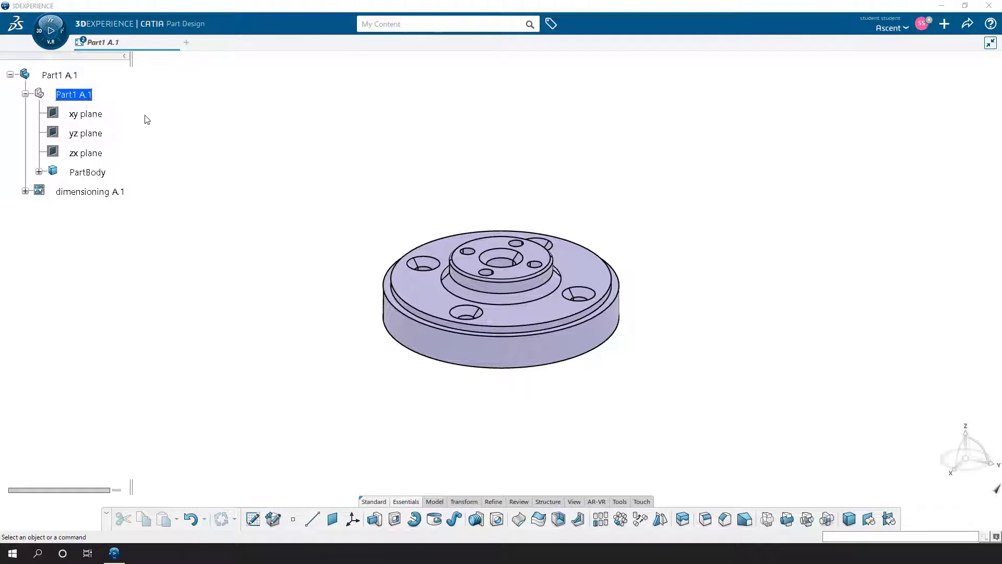
mouse_move(202, 146)
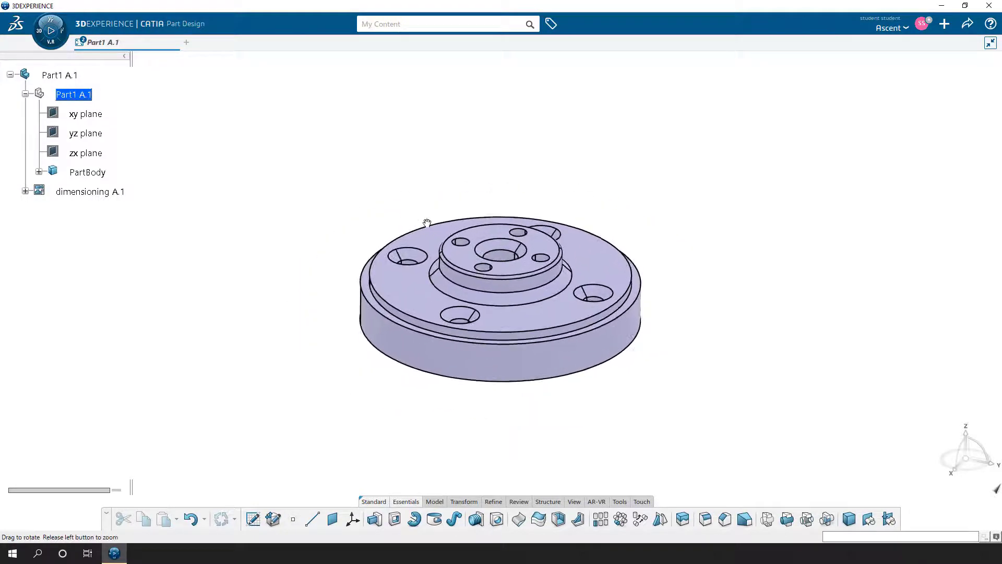
Orbit the flange, select PartBody and expand it to list Shaft.1 through EdgeFillet.1.
drag(426, 222, 456, 226)
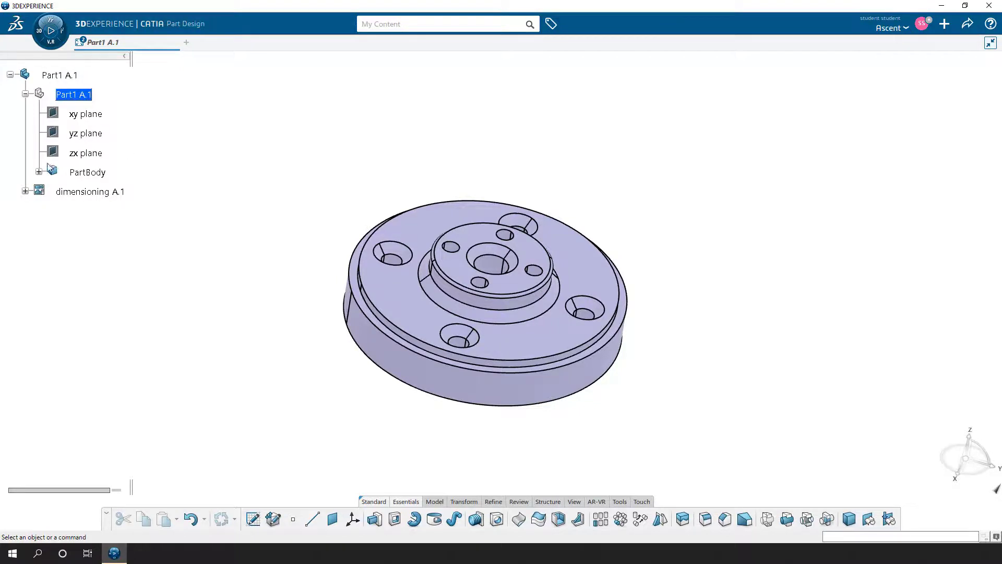
click(87, 172)
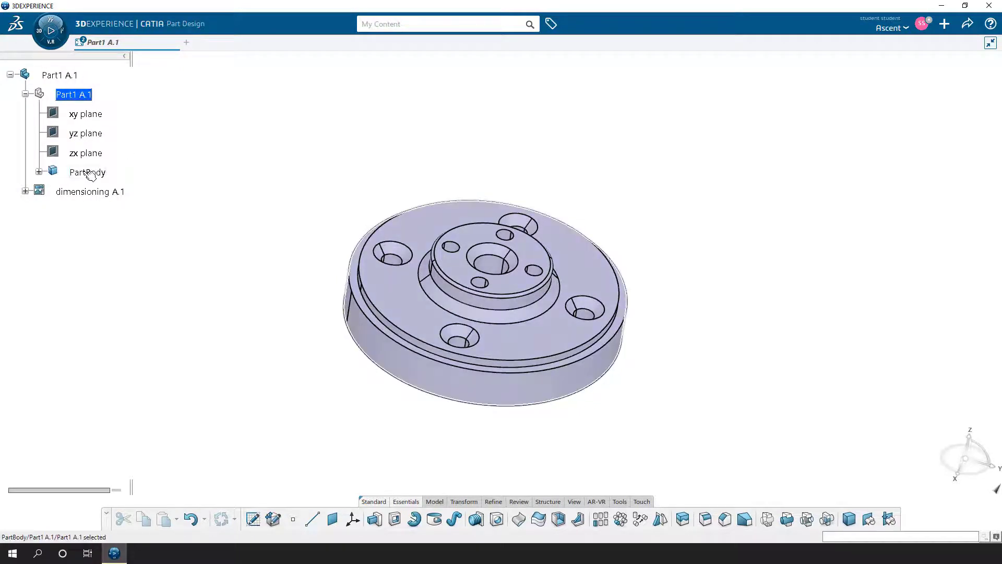
click(87, 172)
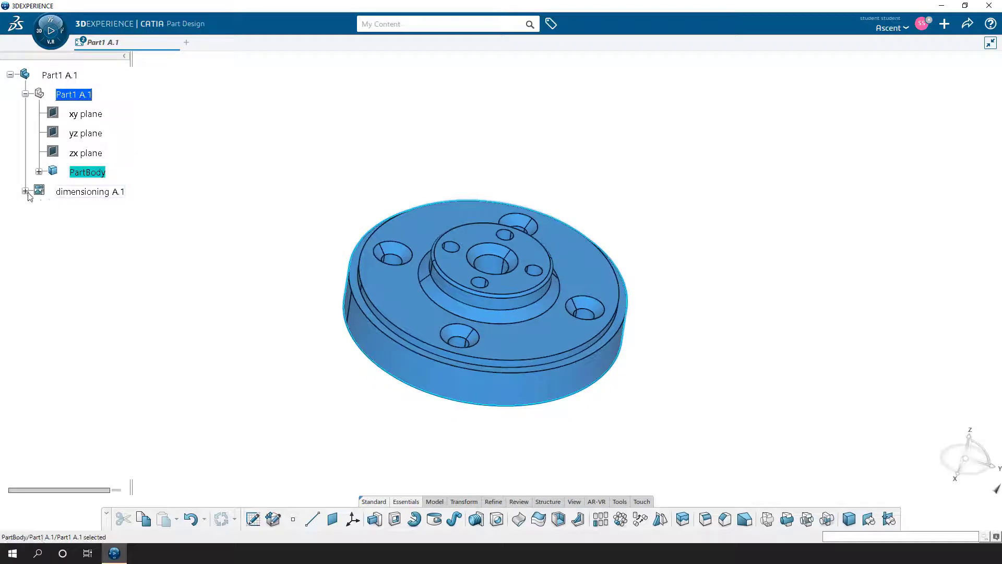
click(89, 191)
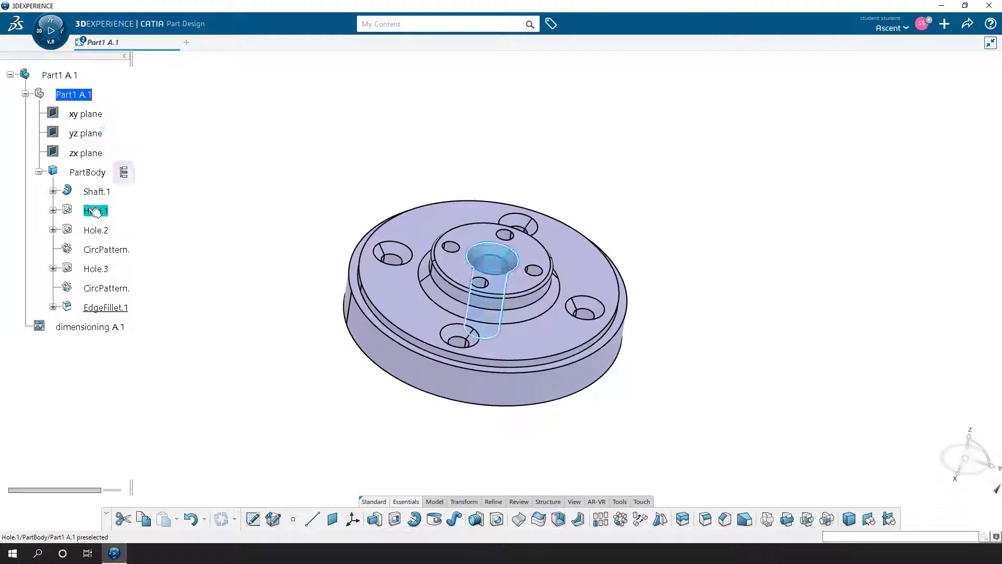
Select Hole.1 so the tree zooms, then orbit the flange toward its top face.
click(95, 210)
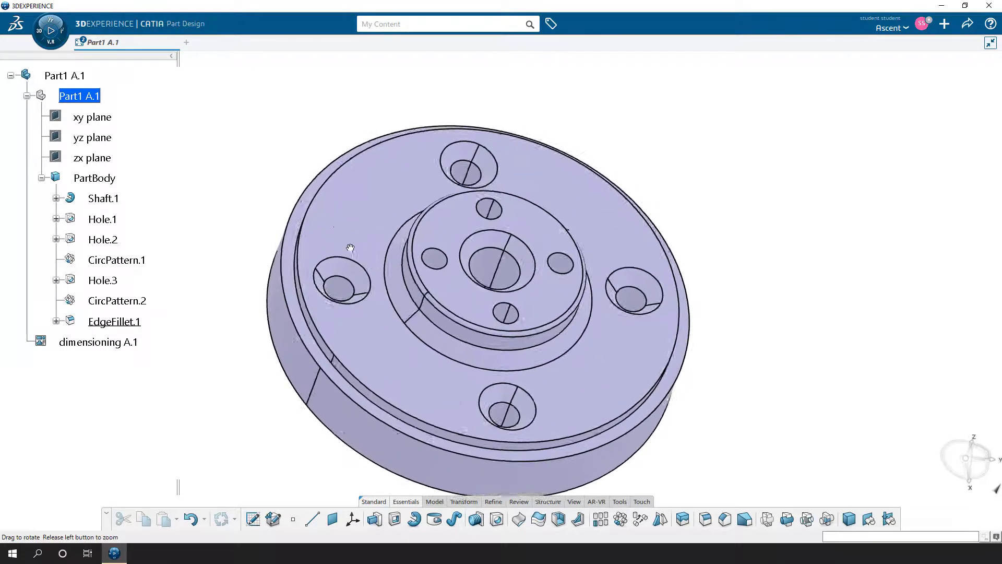
drag(350, 247, 358, 242)
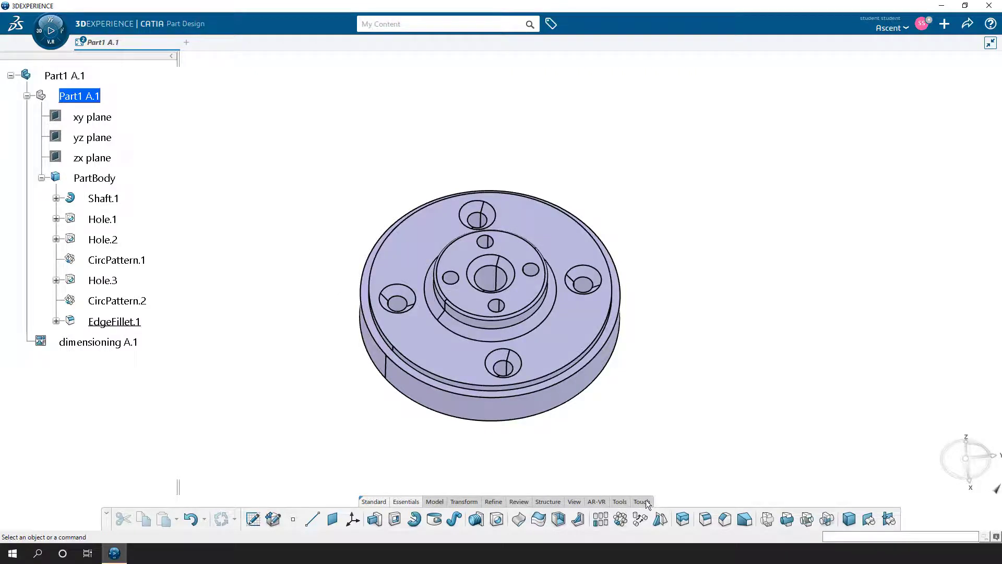
Show the Touch tab commands and deactivate the tree to restore its normal size.
click(641, 501)
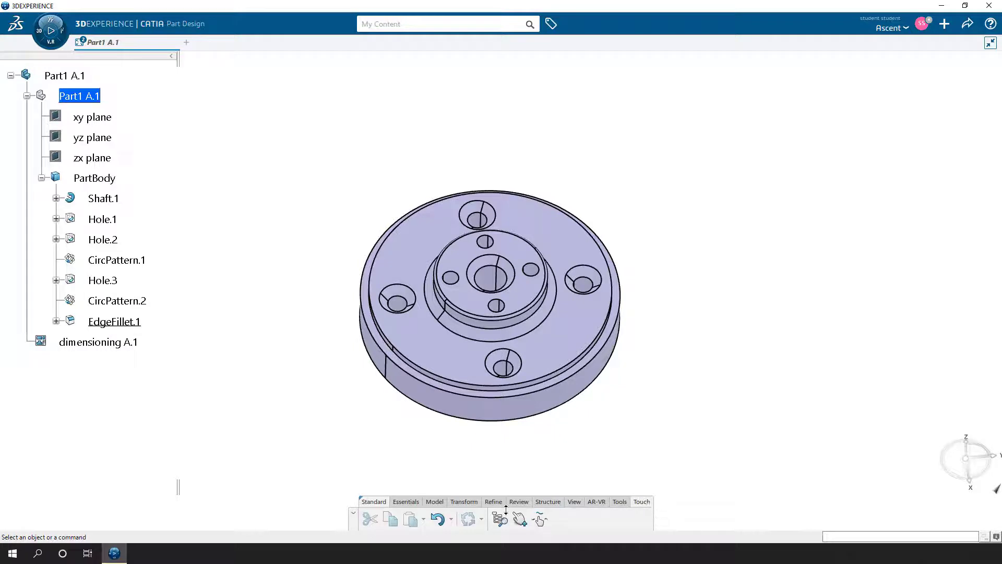
mouse_move(499, 519)
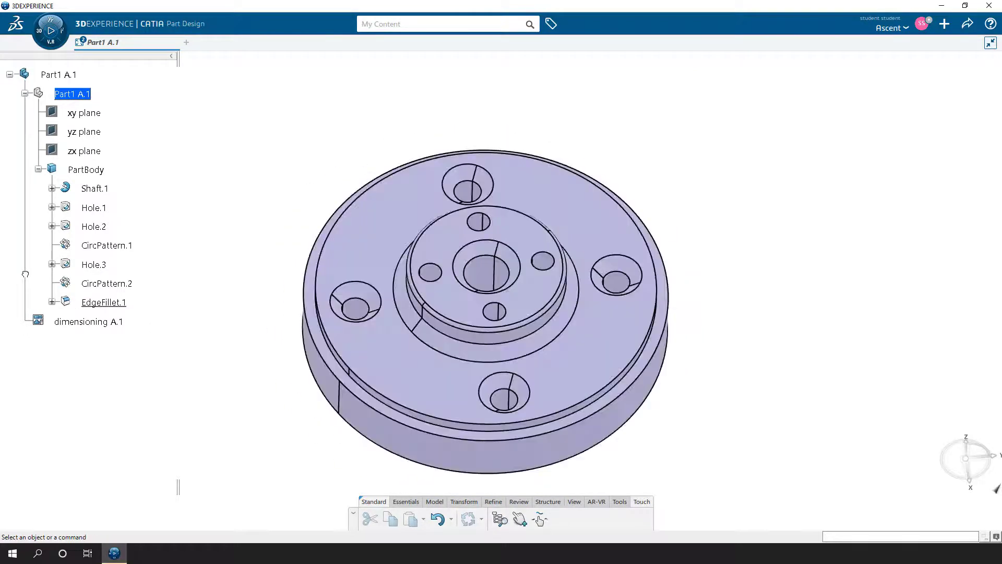
click(500, 519)
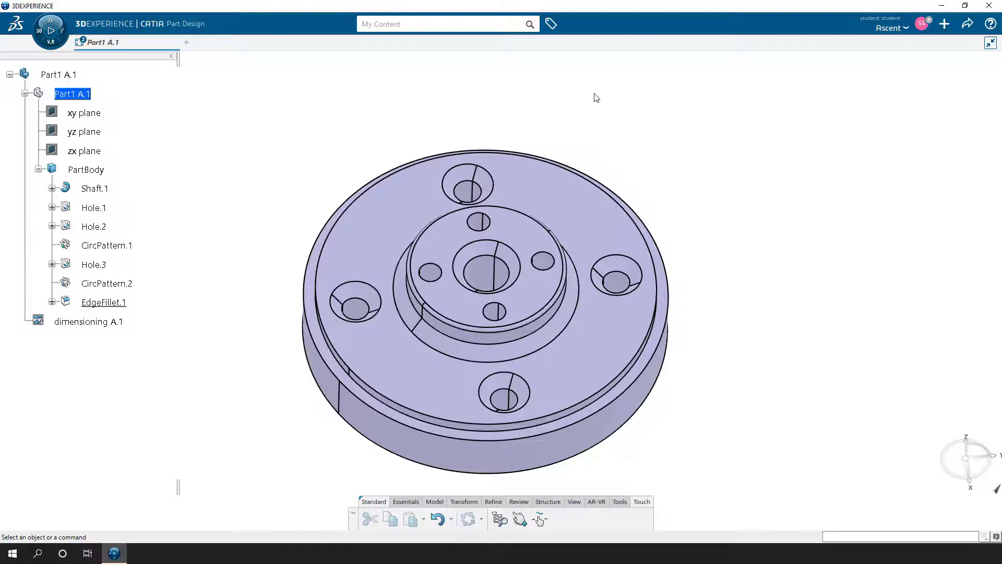
Open Preferences from the profile menu on the User Interface > Spec Tree page.
click(922, 24)
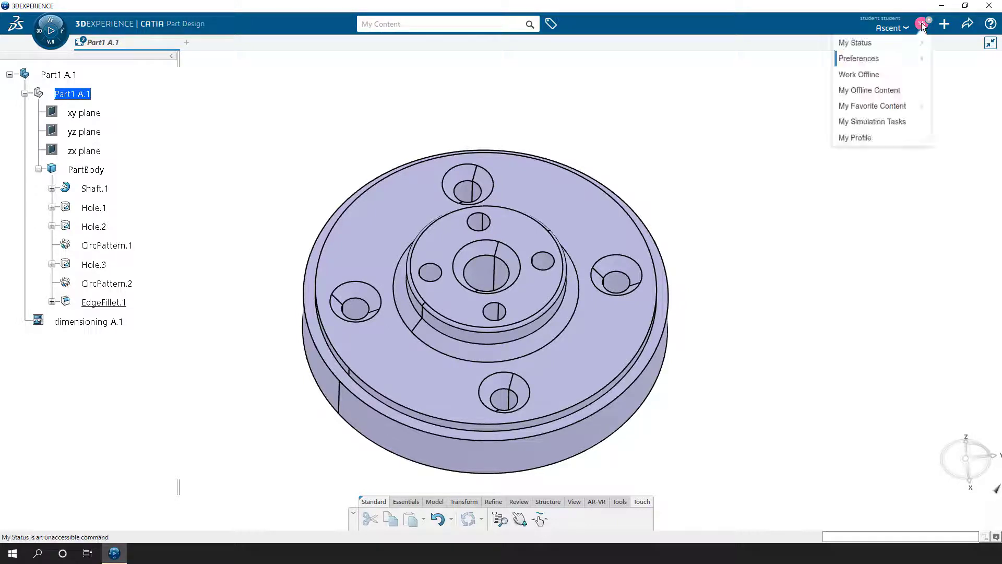
mouse_move(881, 58)
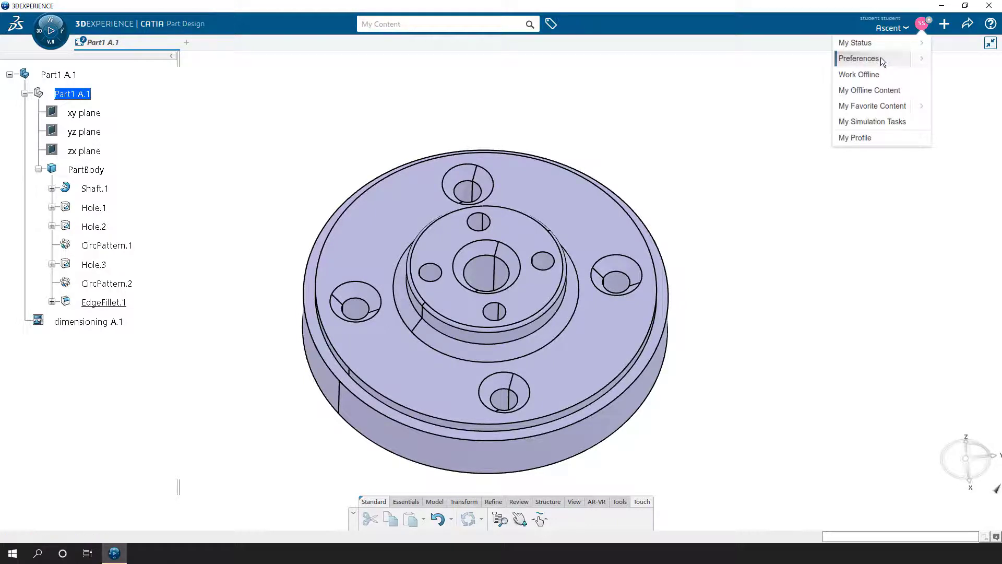
click(858, 58)
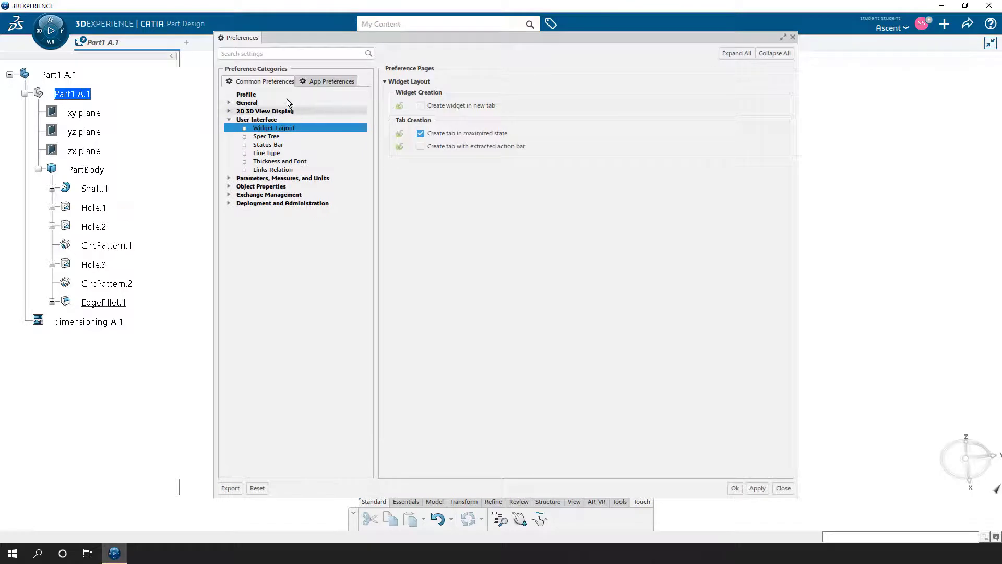
mouse_move(264, 81)
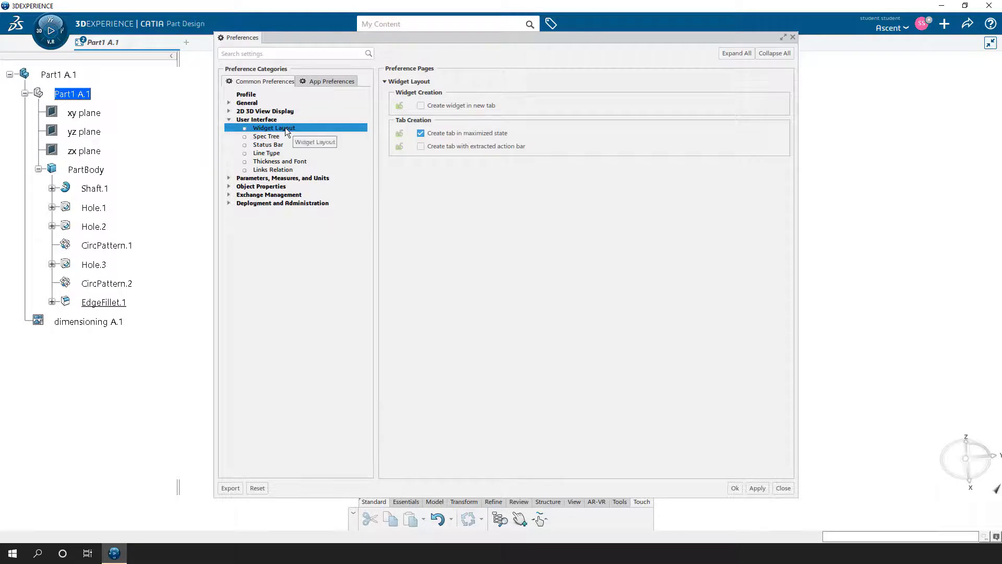
mouse_move(267, 137)
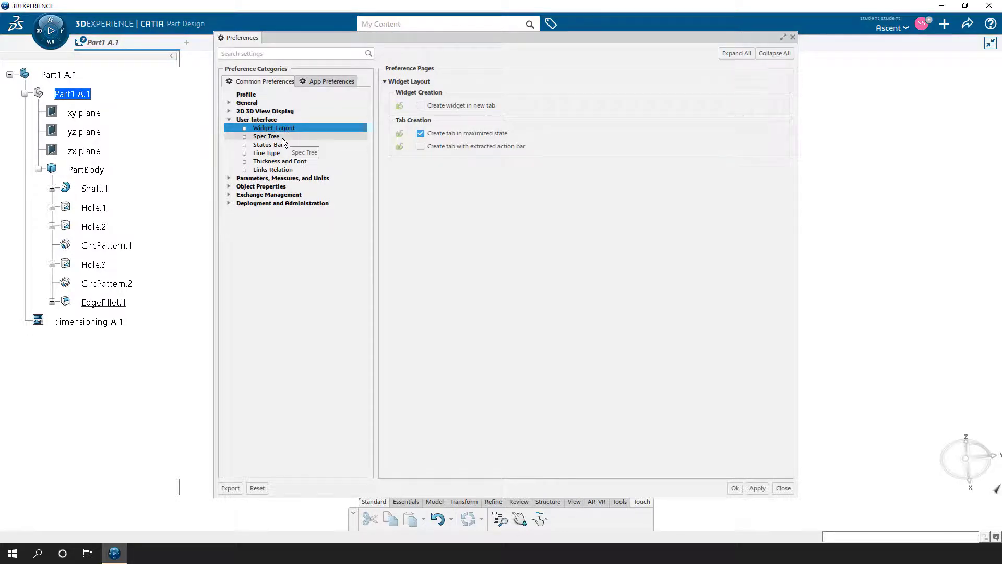
click(266, 136)
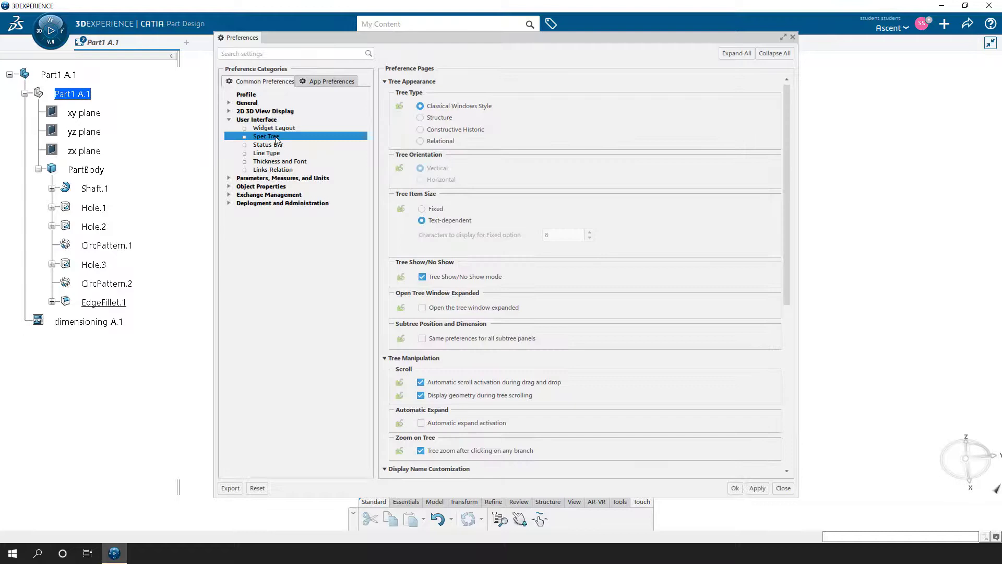
mouse_move(282, 141)
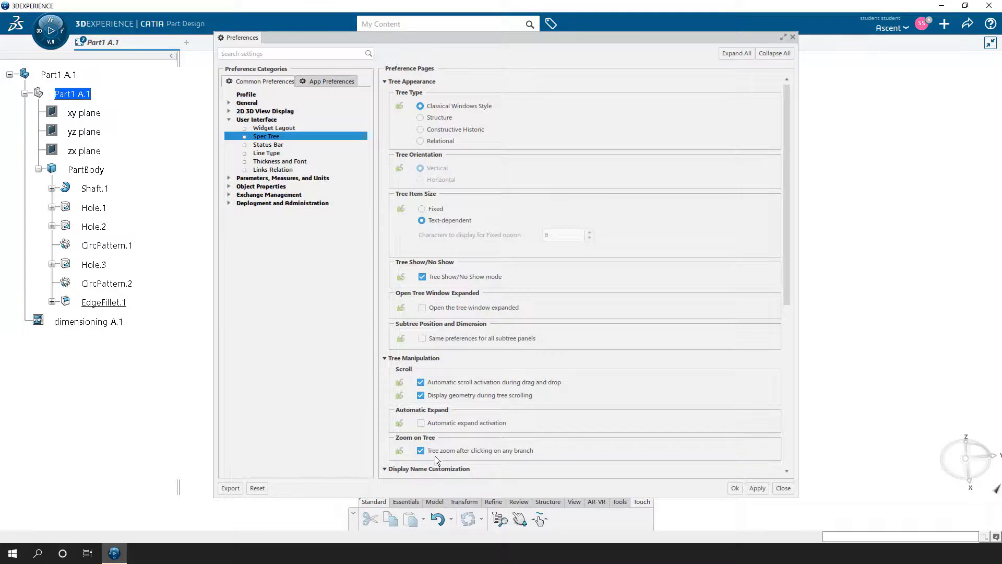
mouse_move(434, 450)
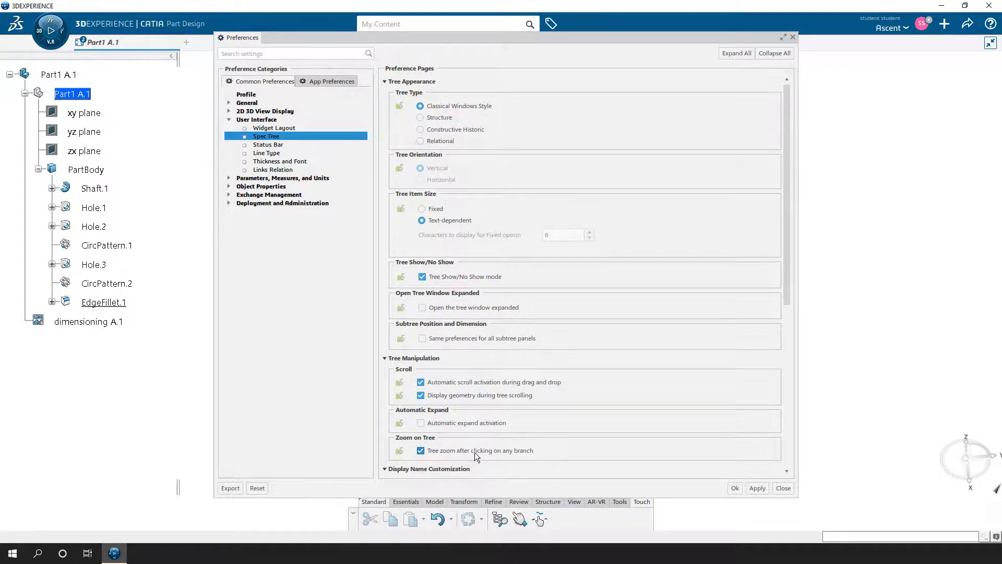
Uncheck 'Tree zoom after clicking on any branch' and confirm with OK.
click(421, 450)
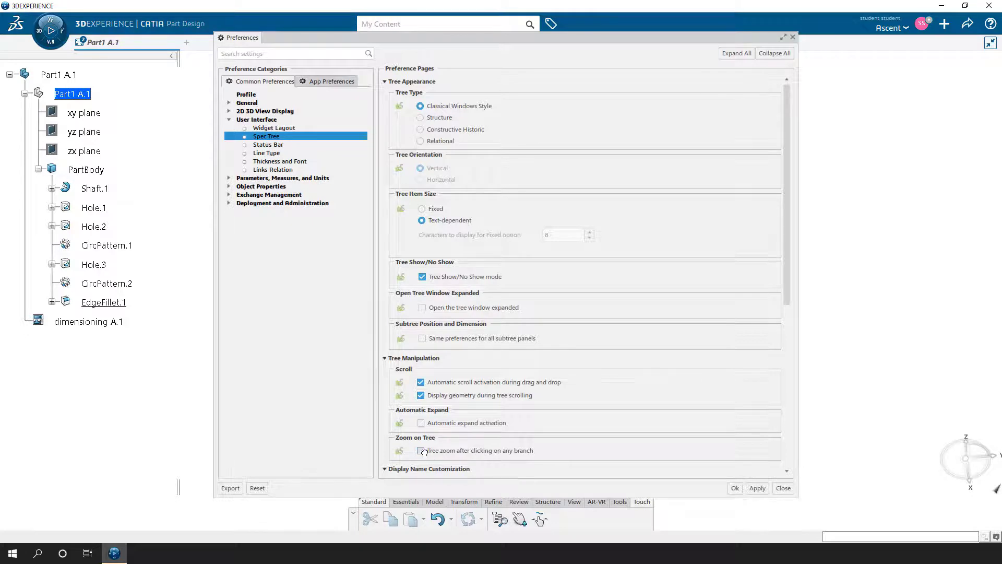
click(782, 487)
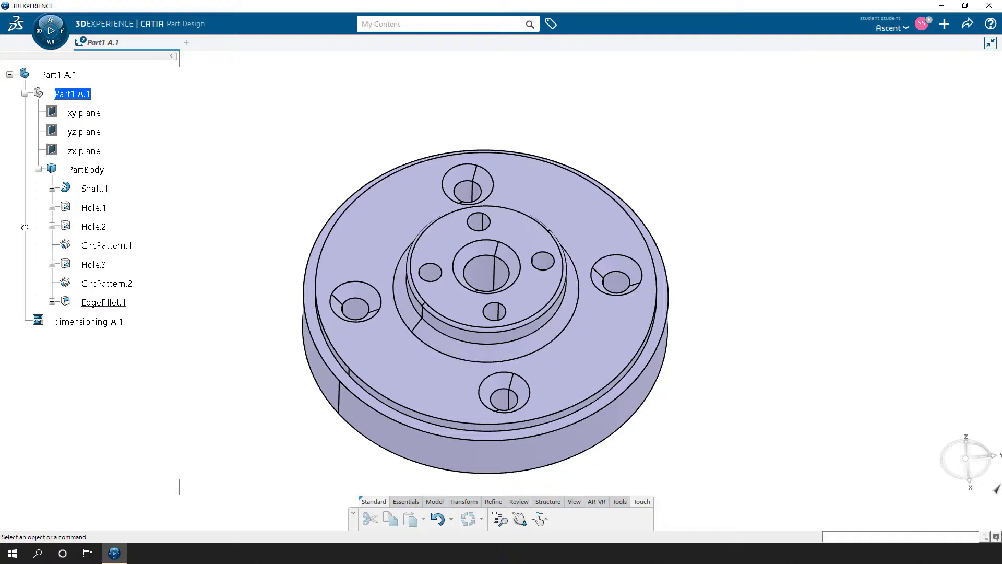
mouse_move(25, 231)
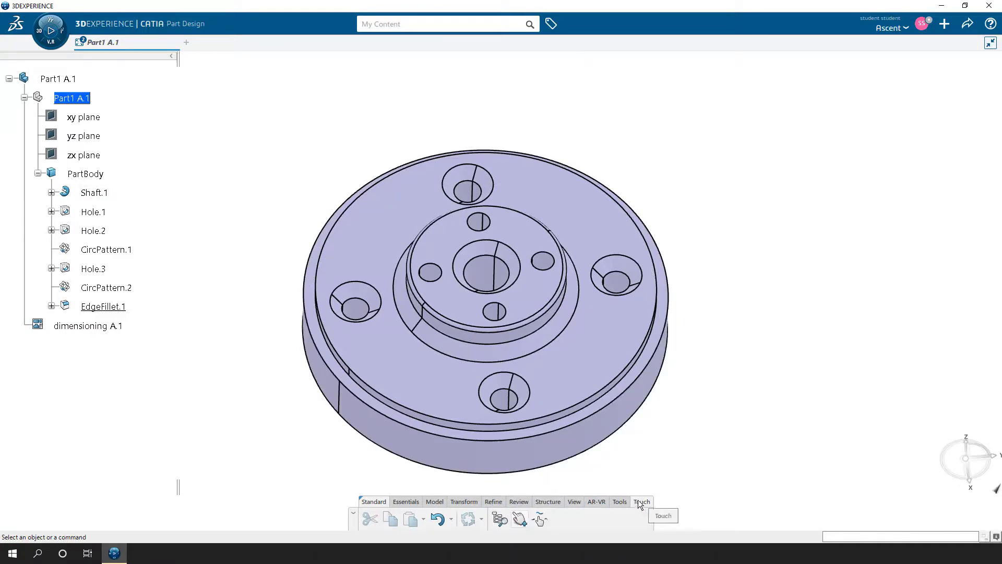
mouse_move(500, 519)
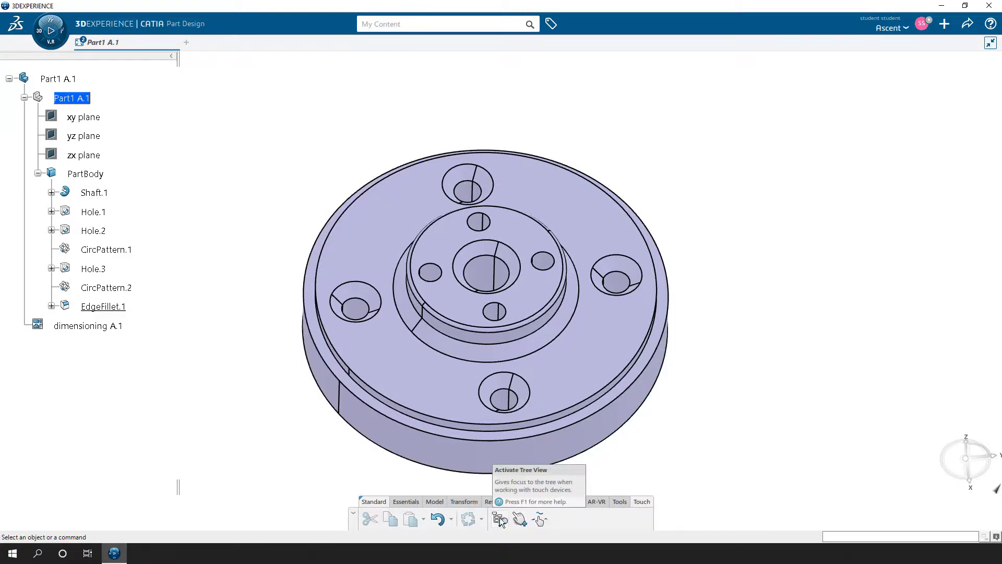